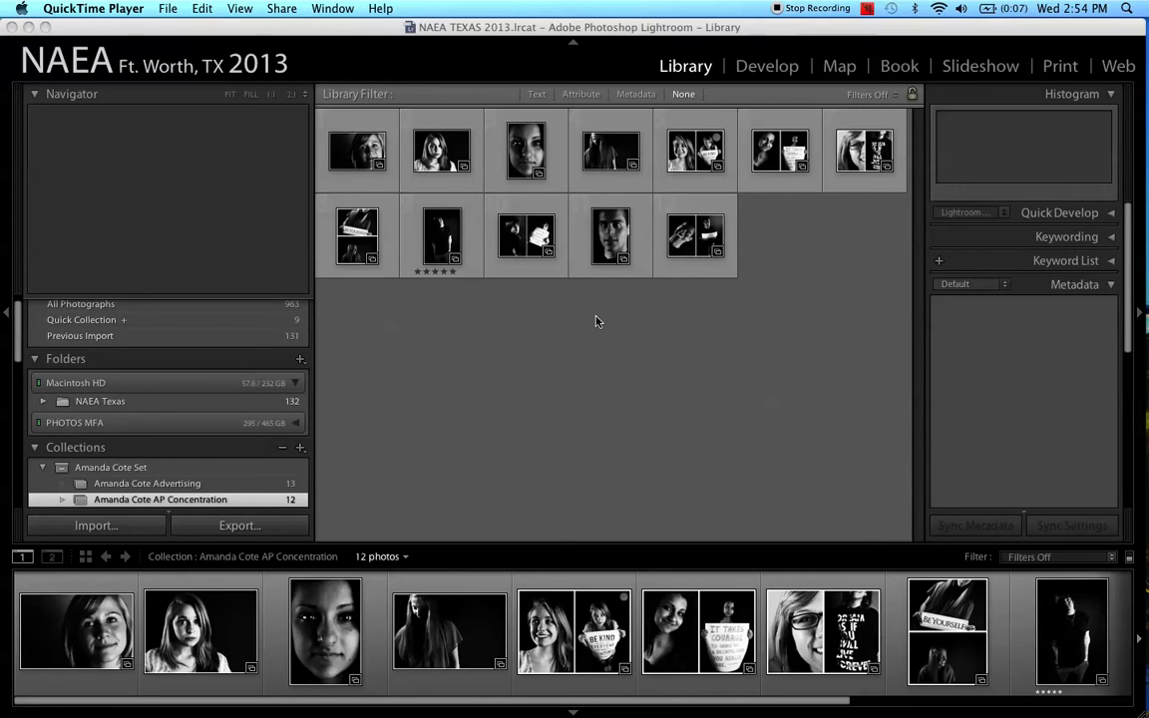
mouse_move(393, 416)
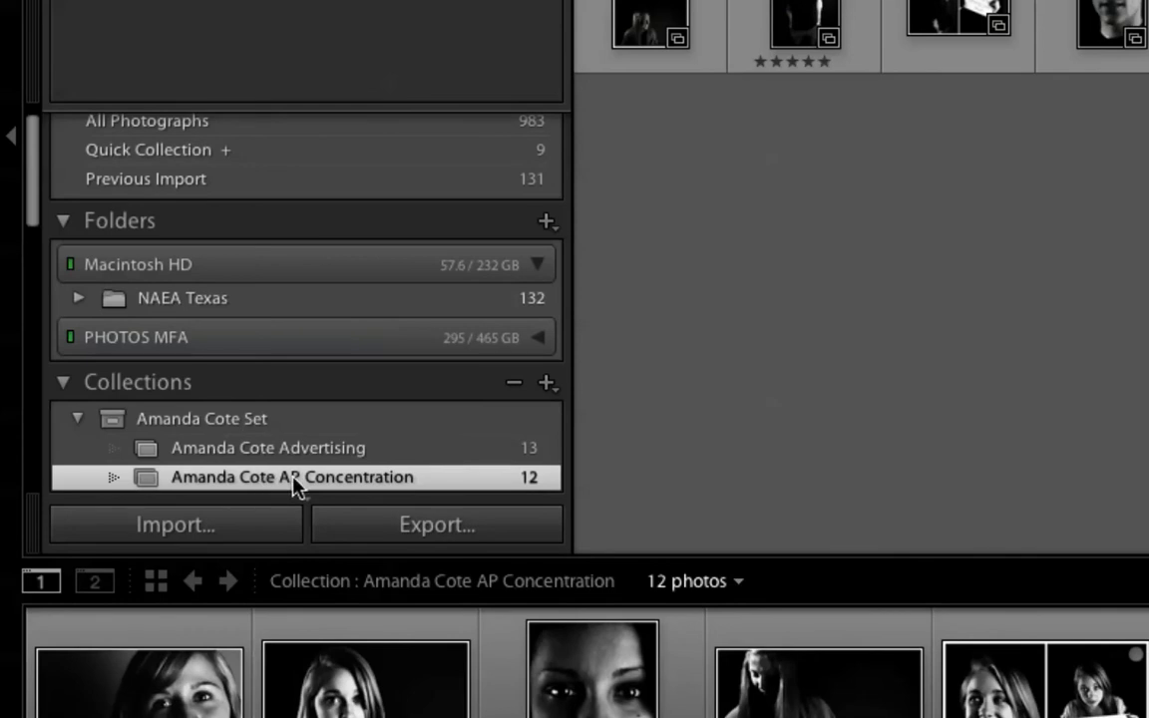
mouse_move(384, 498)
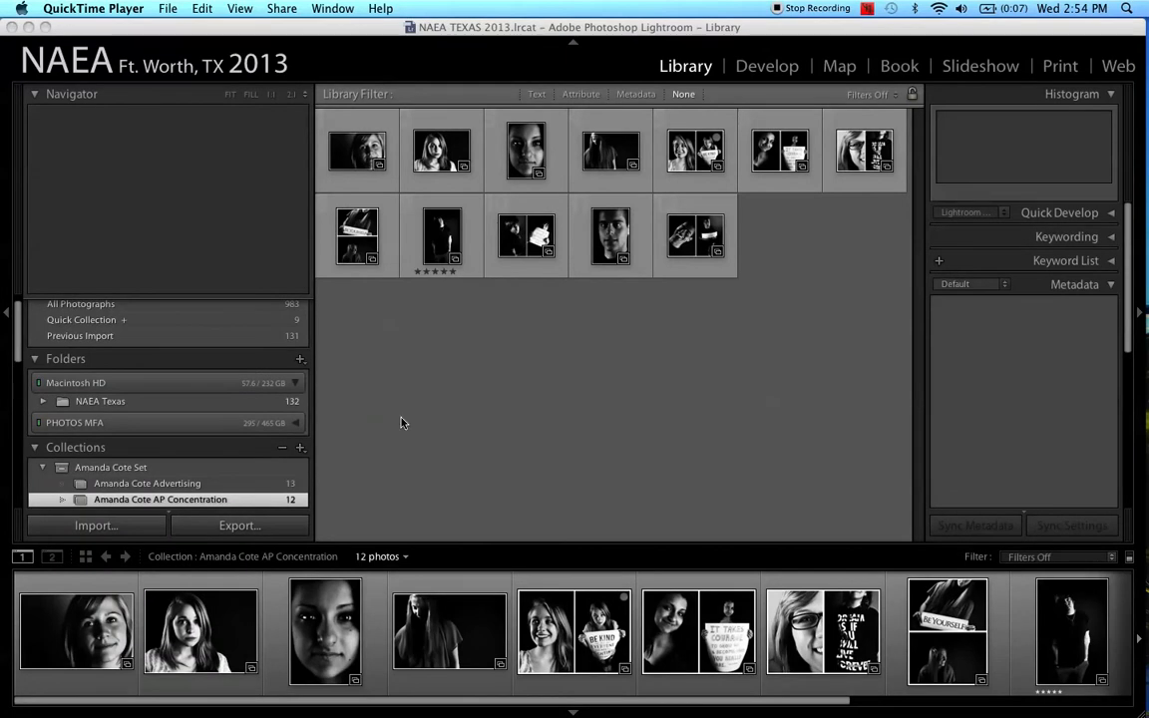
mouse_move(575, 355)
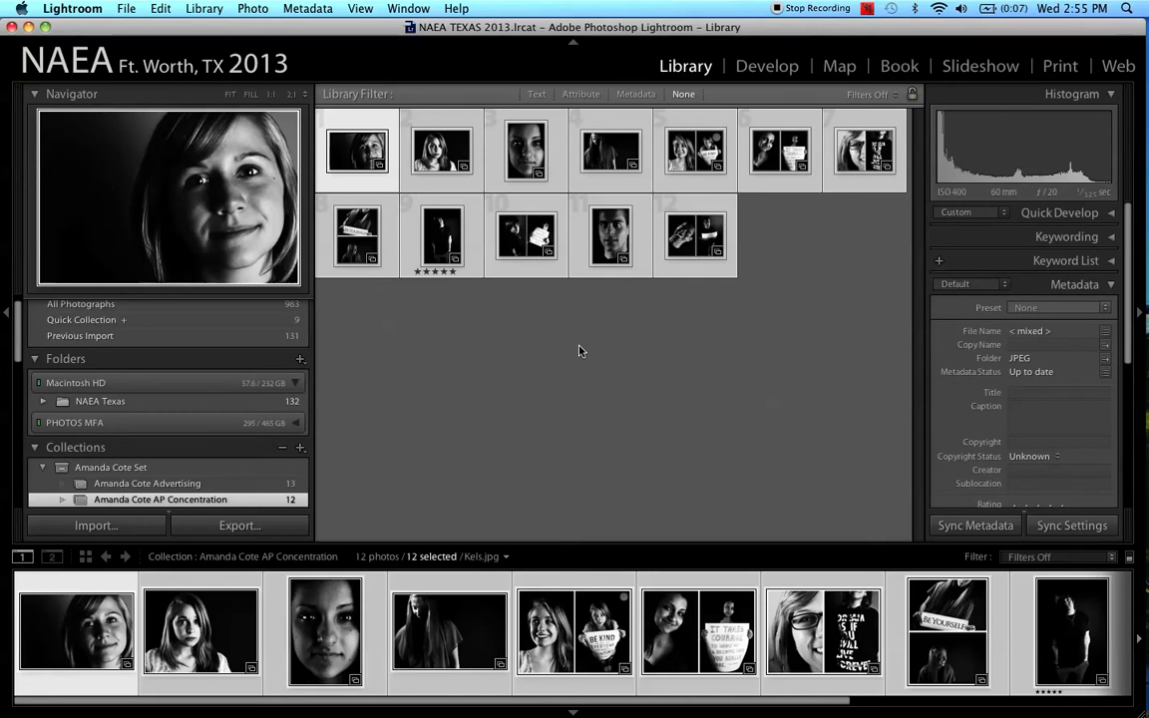
click(357, 149)
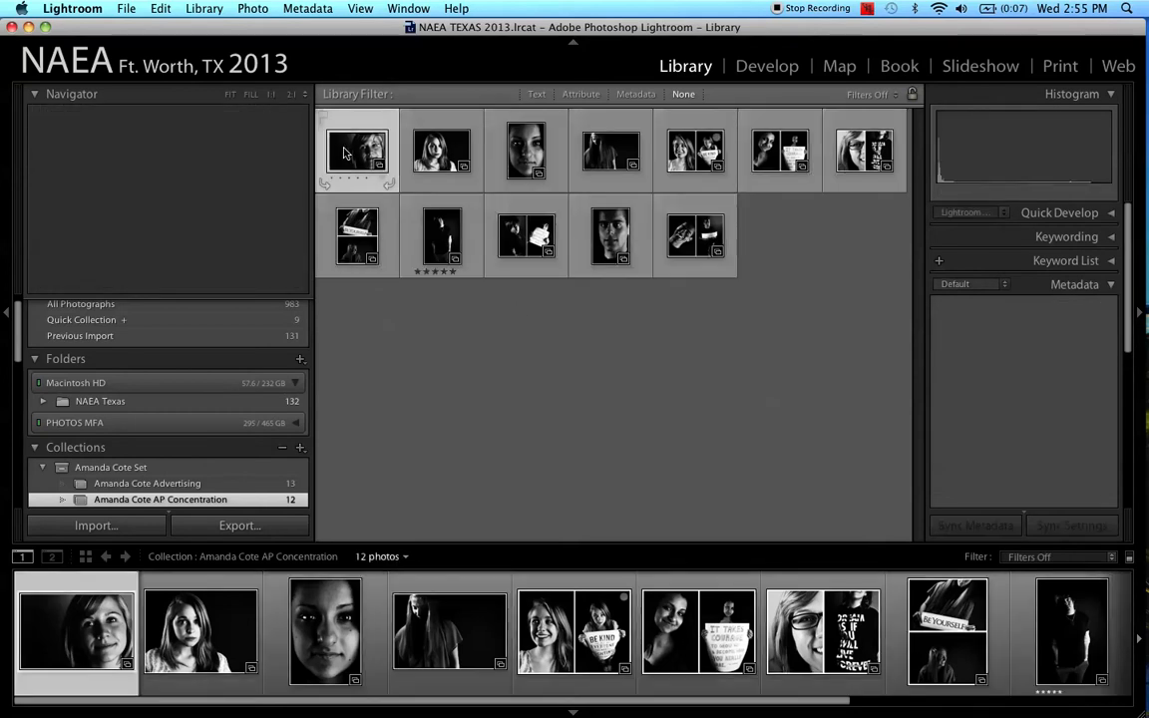
click(356, 151)
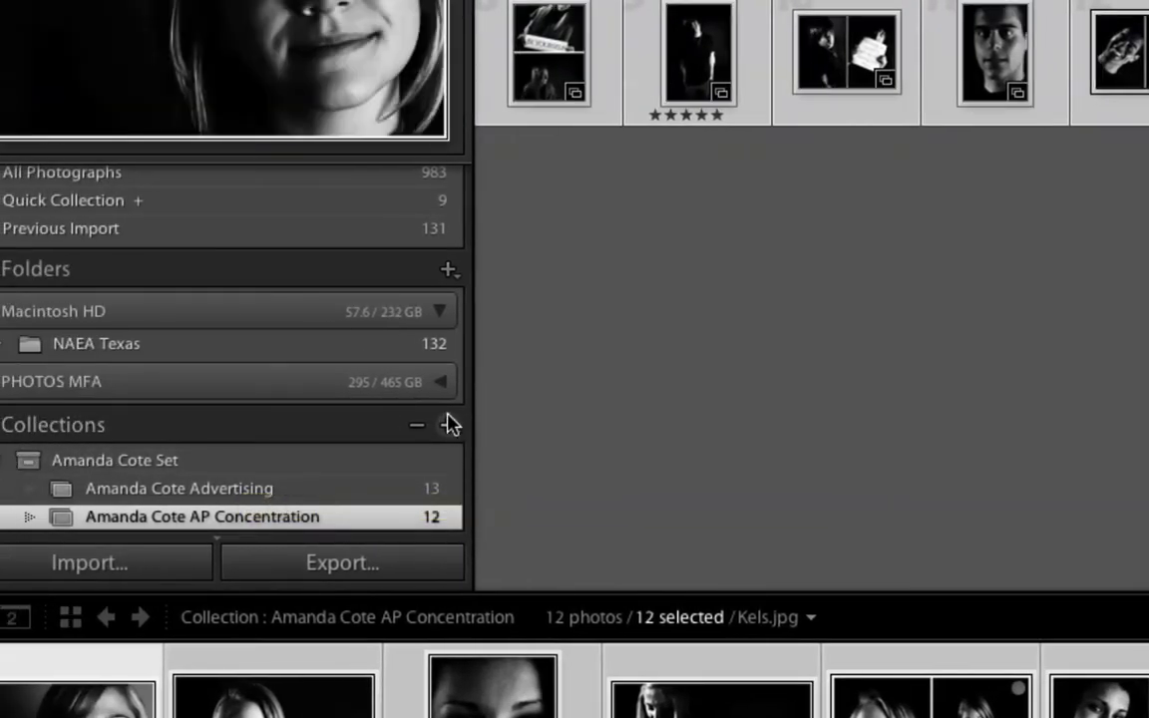
Open the Create Collection dialog from the Collections panel's + menu
click(449, 425)
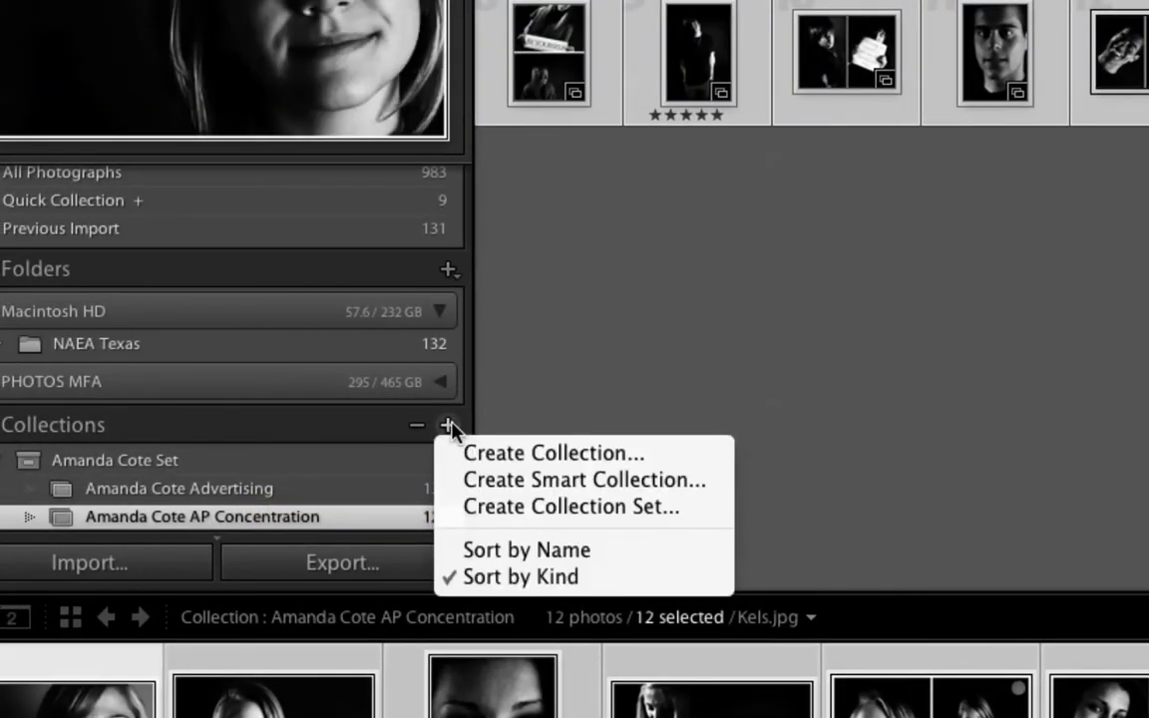
mouse_move(551, 452)
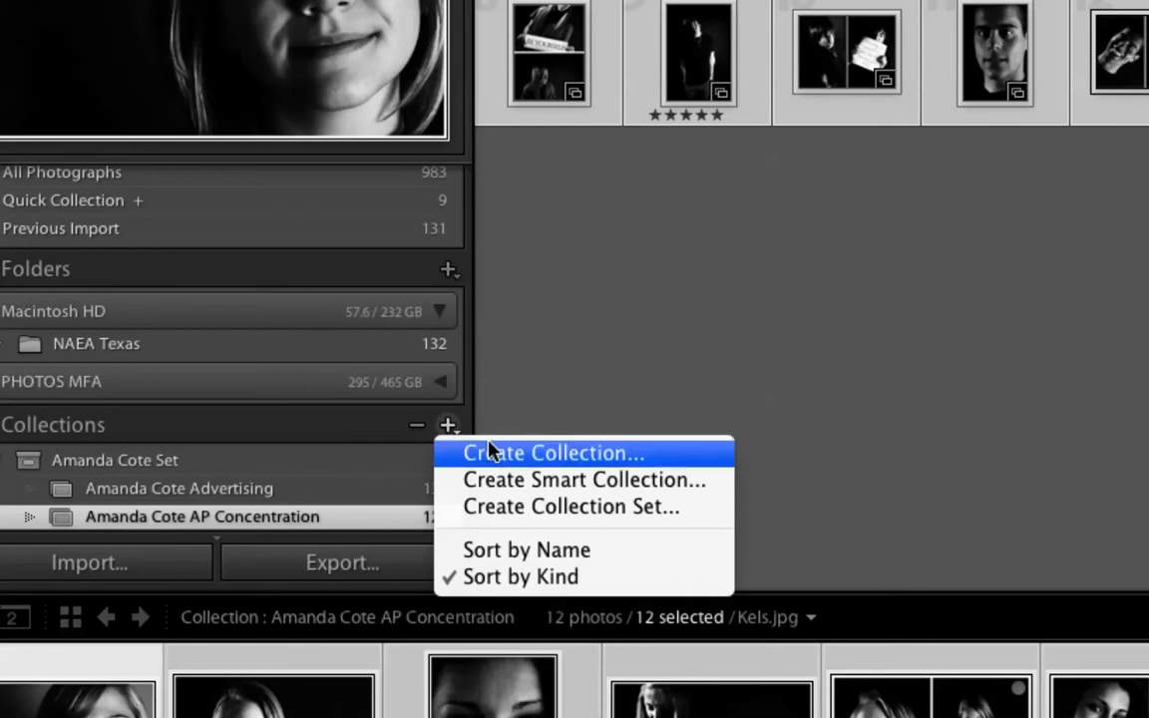
mouse_move(494, 462)
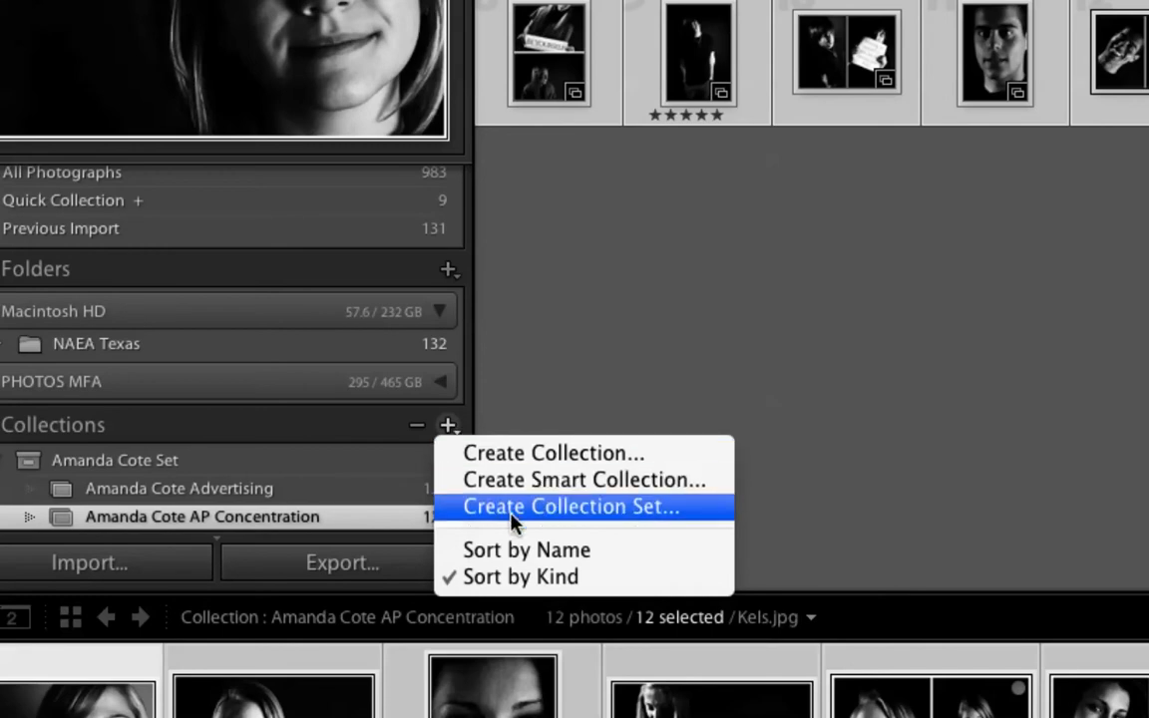
mouse_move(292, 484)
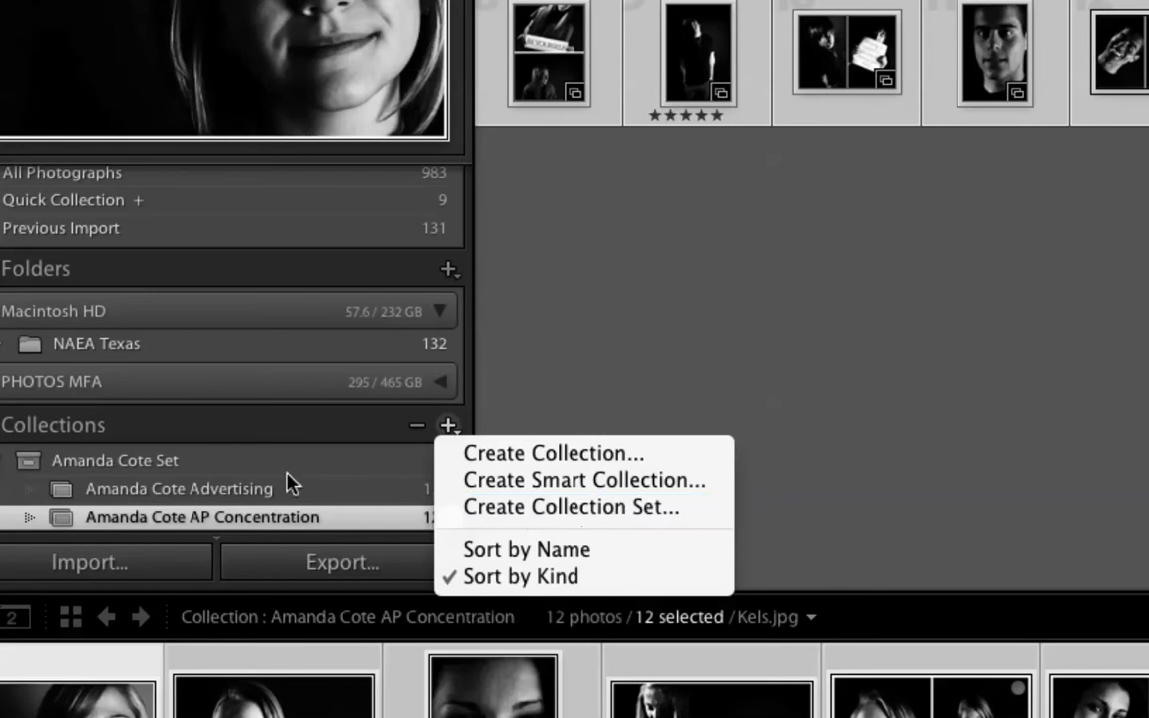
mouse_move(167, 473)
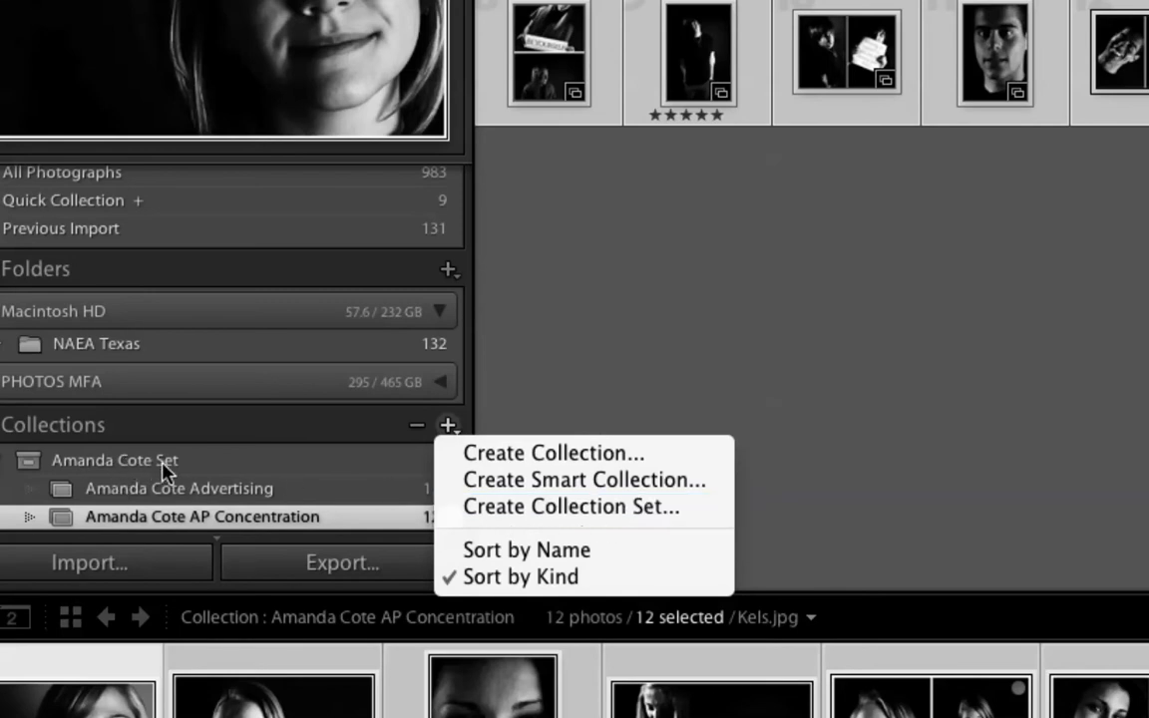
mouse_move(528, 464)
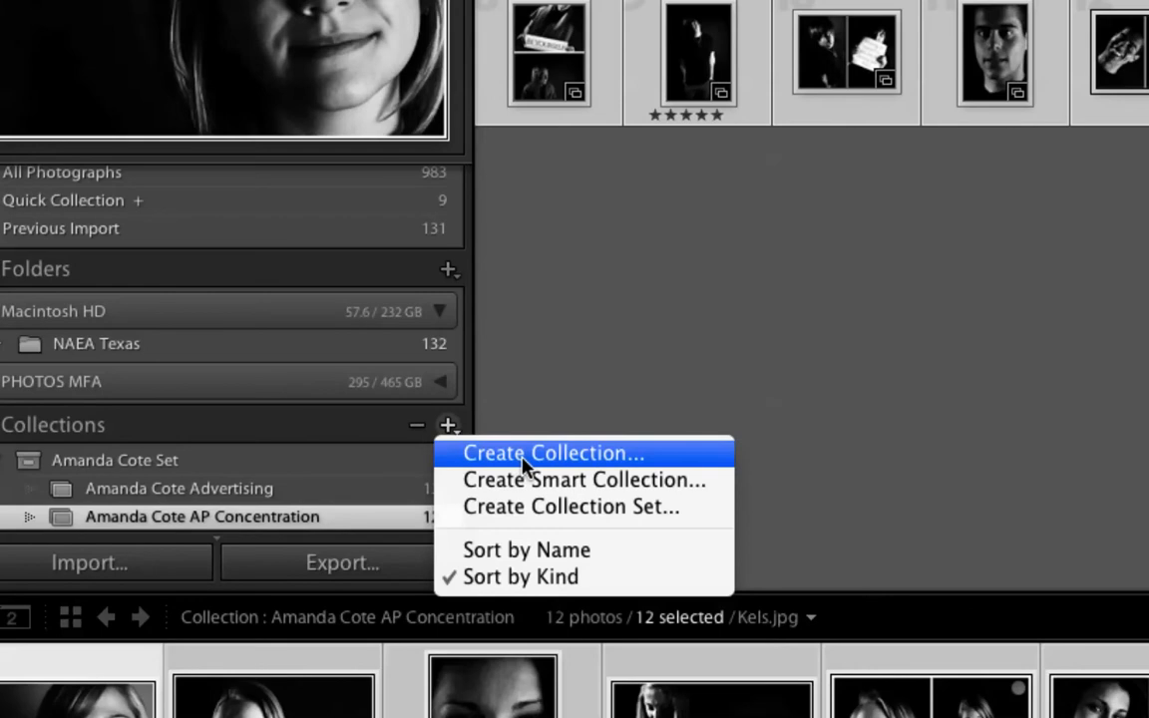
click(552, 452)
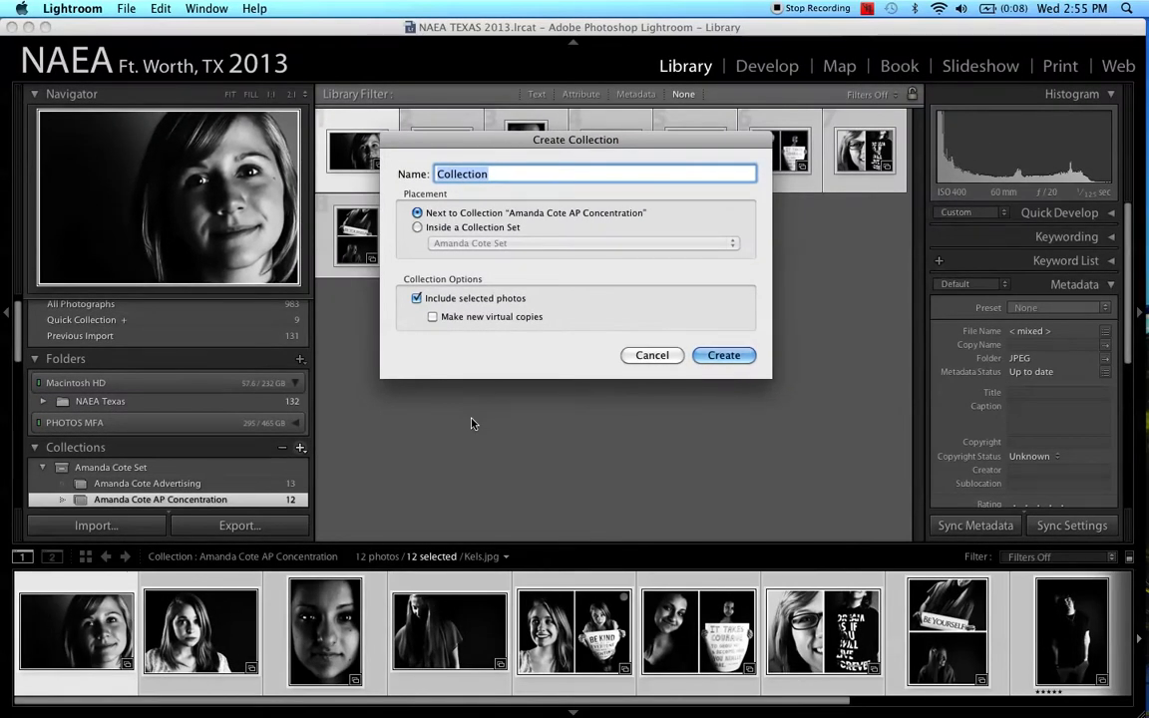
text(Slide Show)
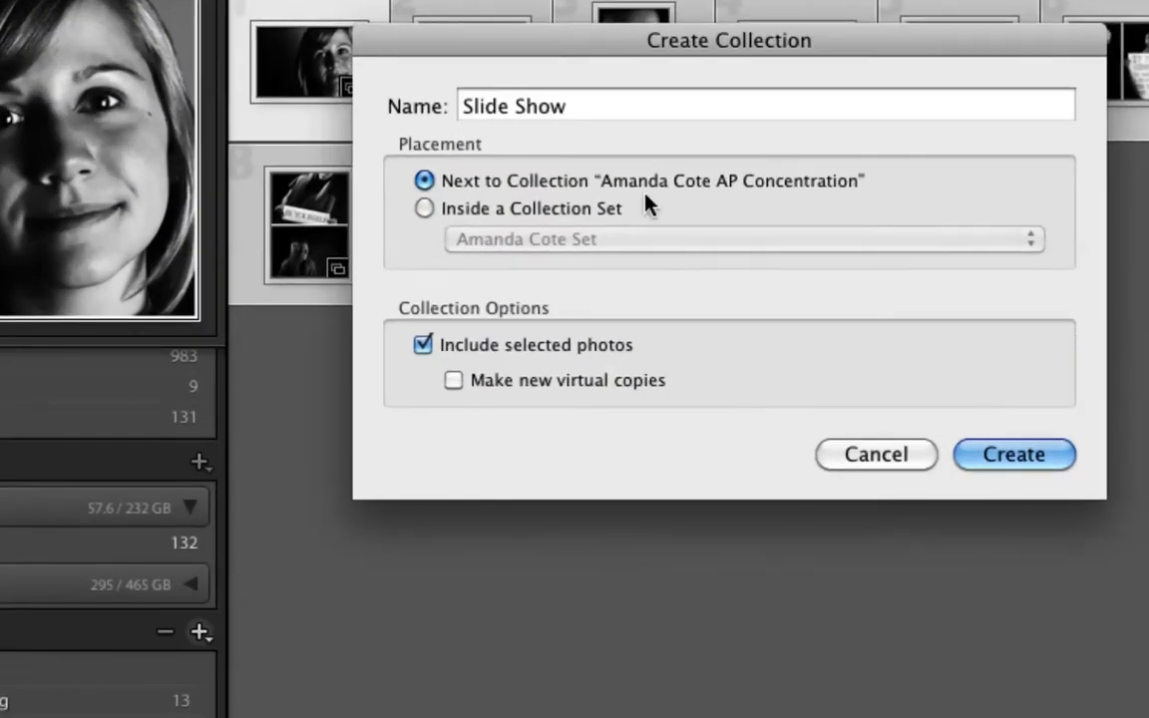
click(424, 209)
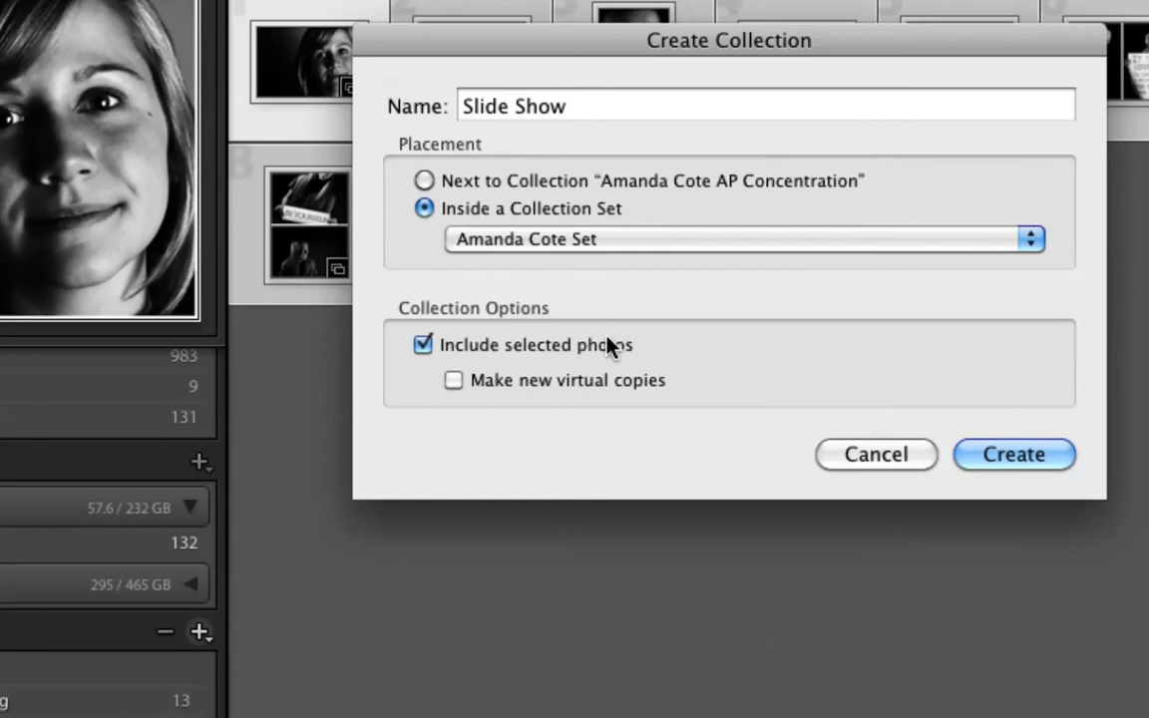
mouse_move(1012, 455)
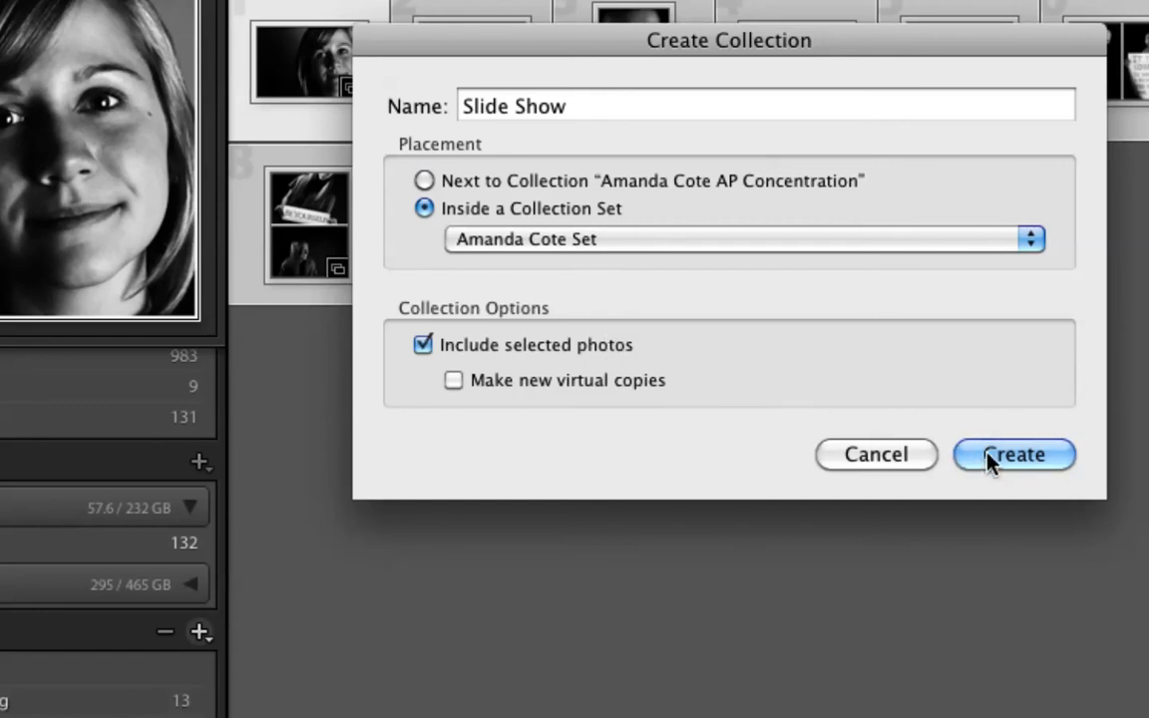
click(1013, 455)
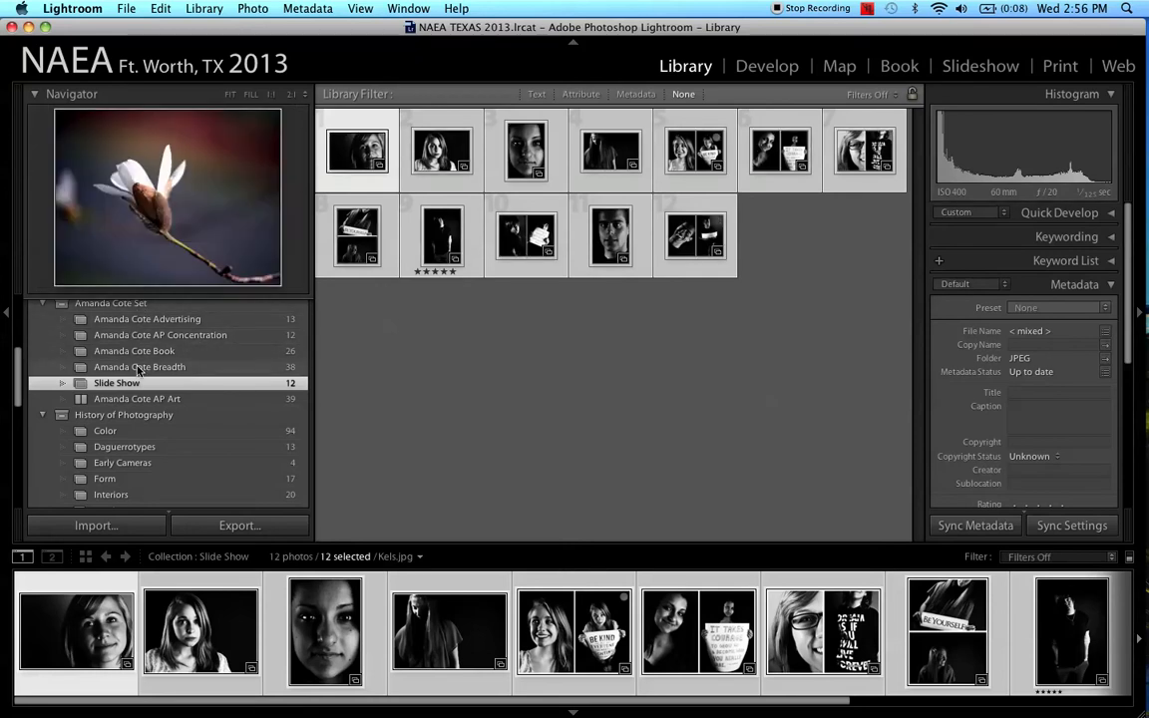
click(140, 366)
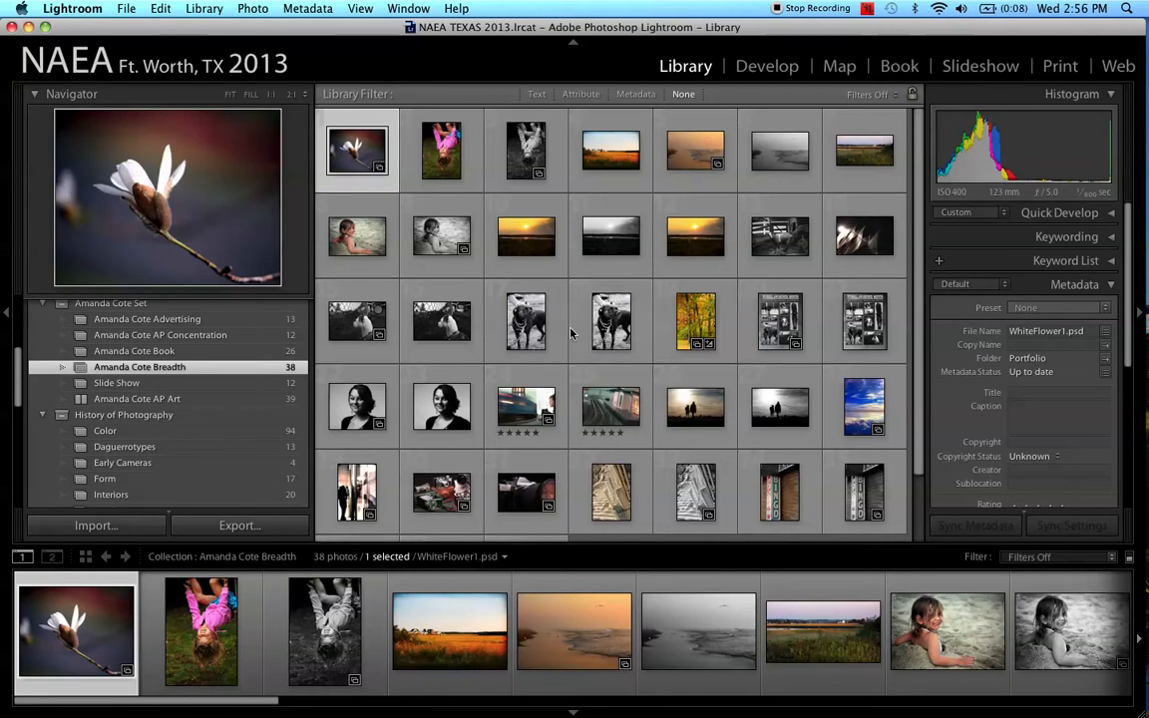
mouse_move(371, 158)
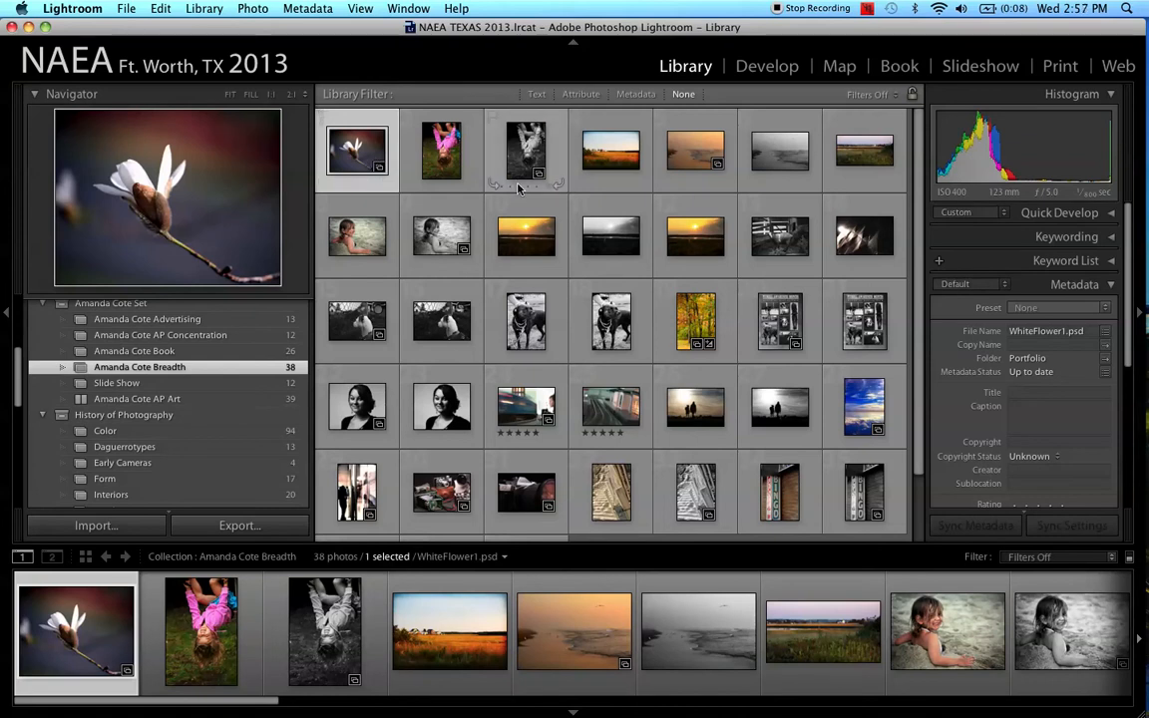
mouse_move(527, 166)
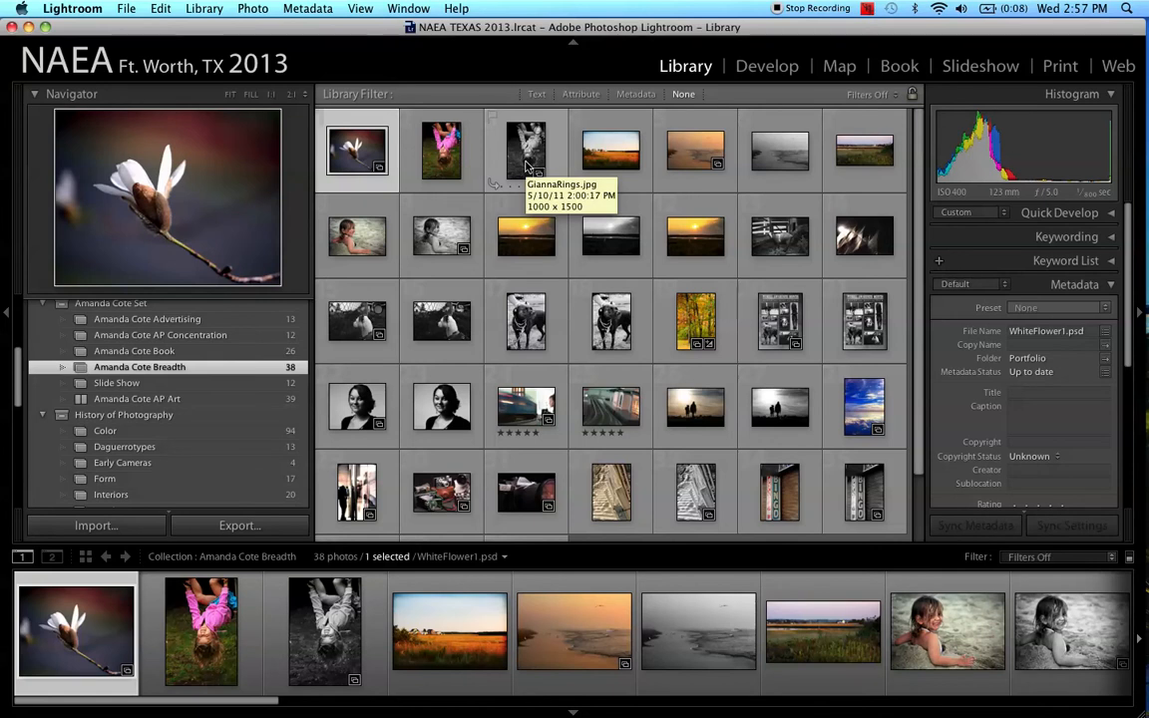
Add eleven Breadth photos, from GiannaRings to Bridgie, to the selection for 12 total
click(525, 149)
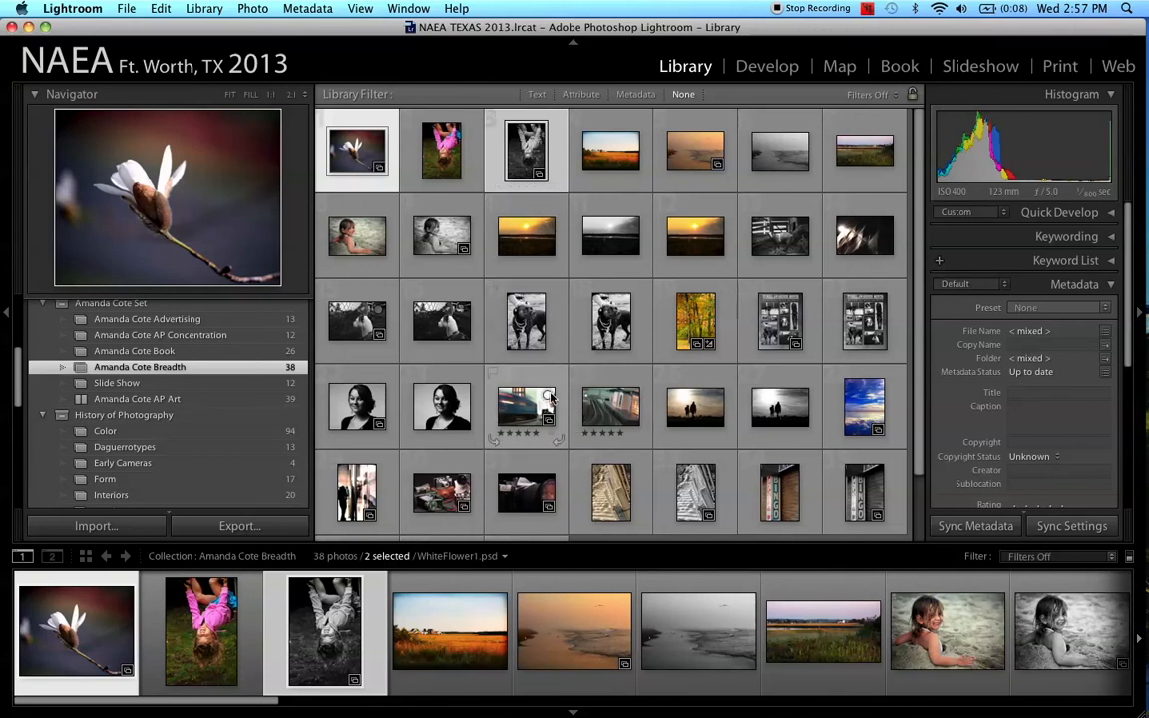
click(525, 406)
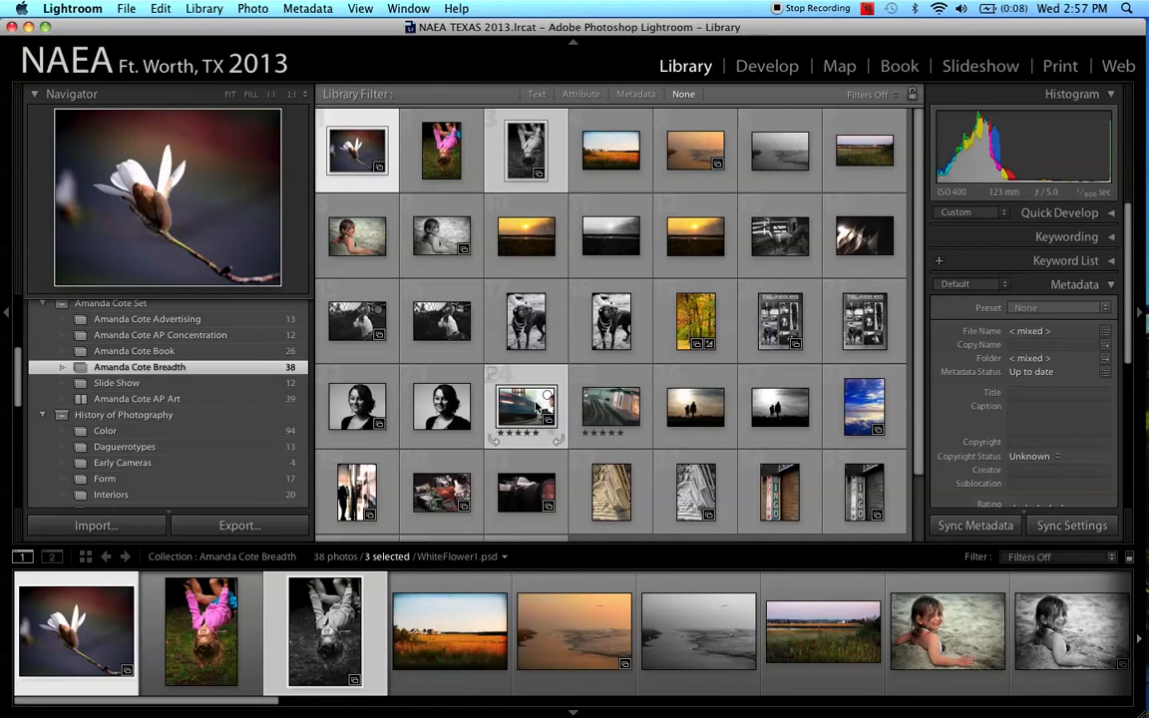
click(695, 492)
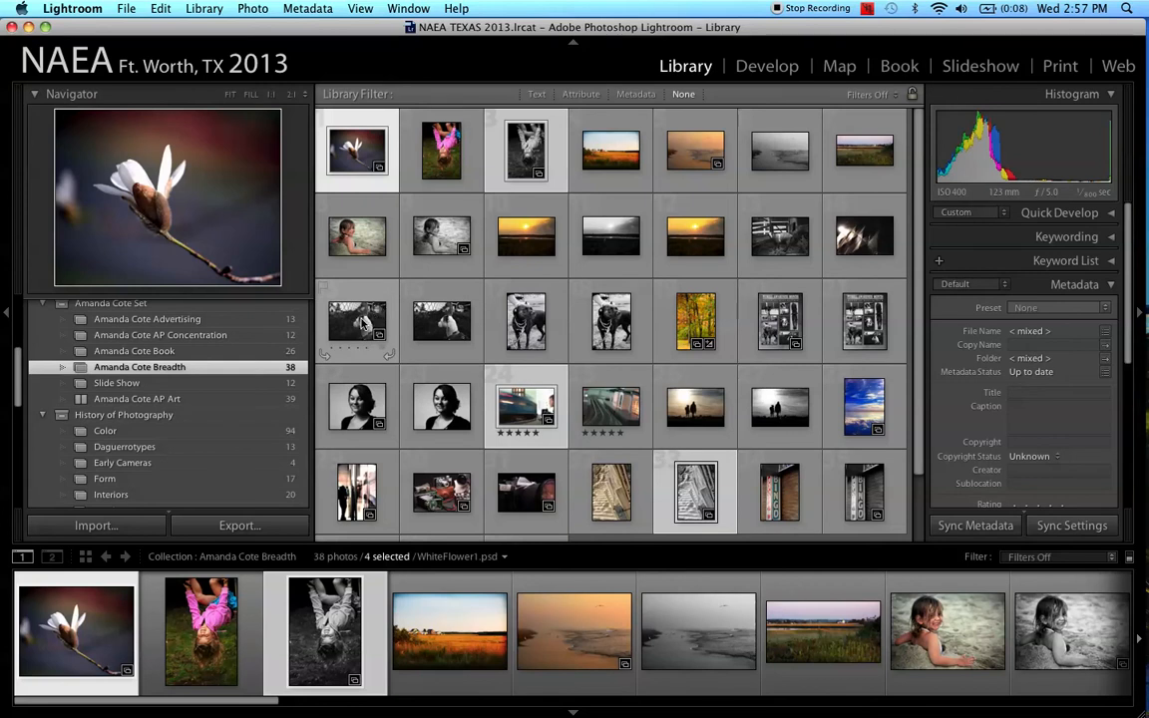
click(357, 321)
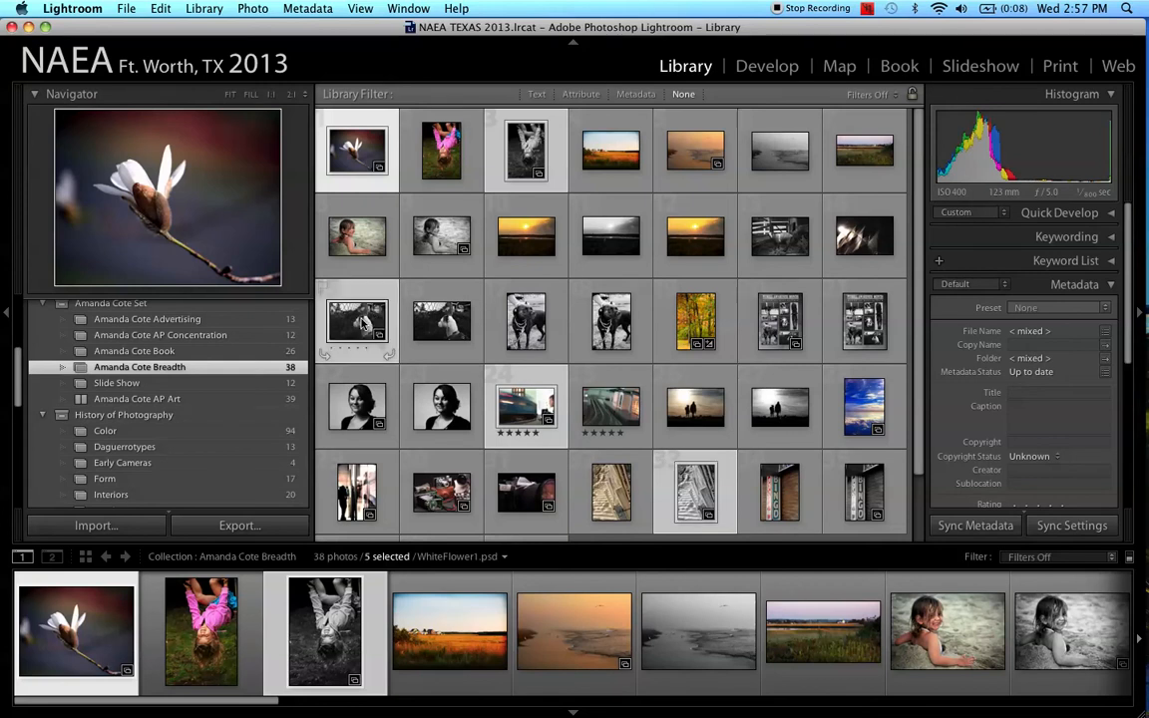
click(695, 321)
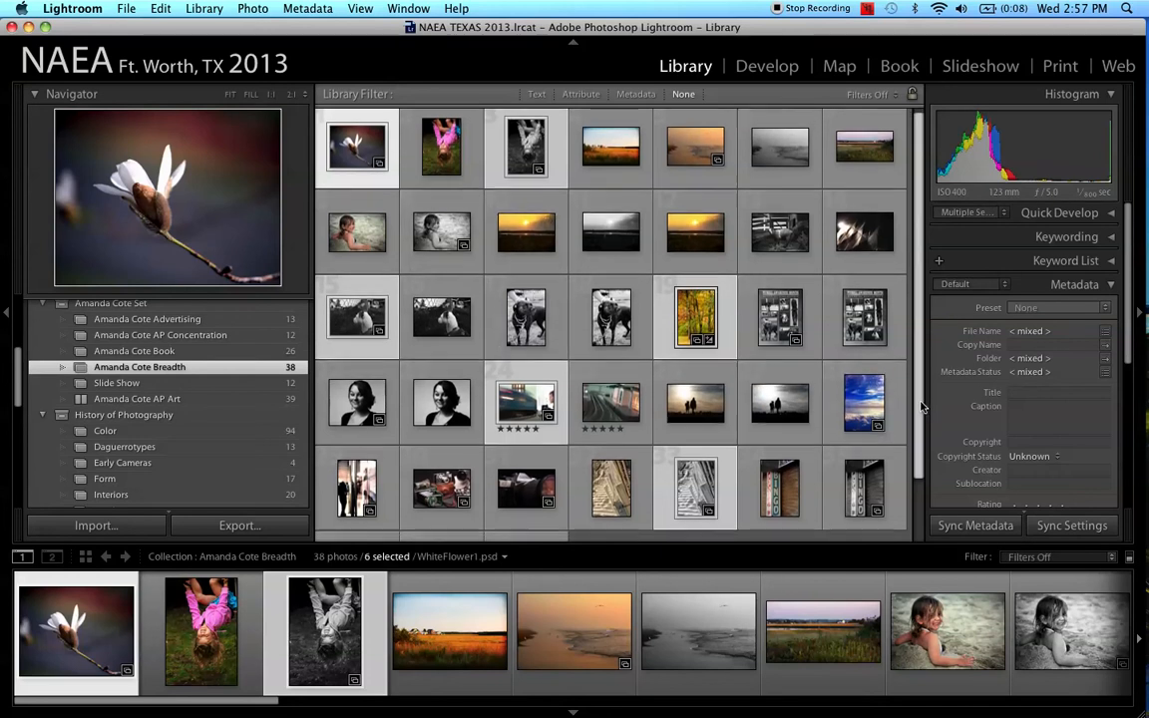
scroll(down, 3)
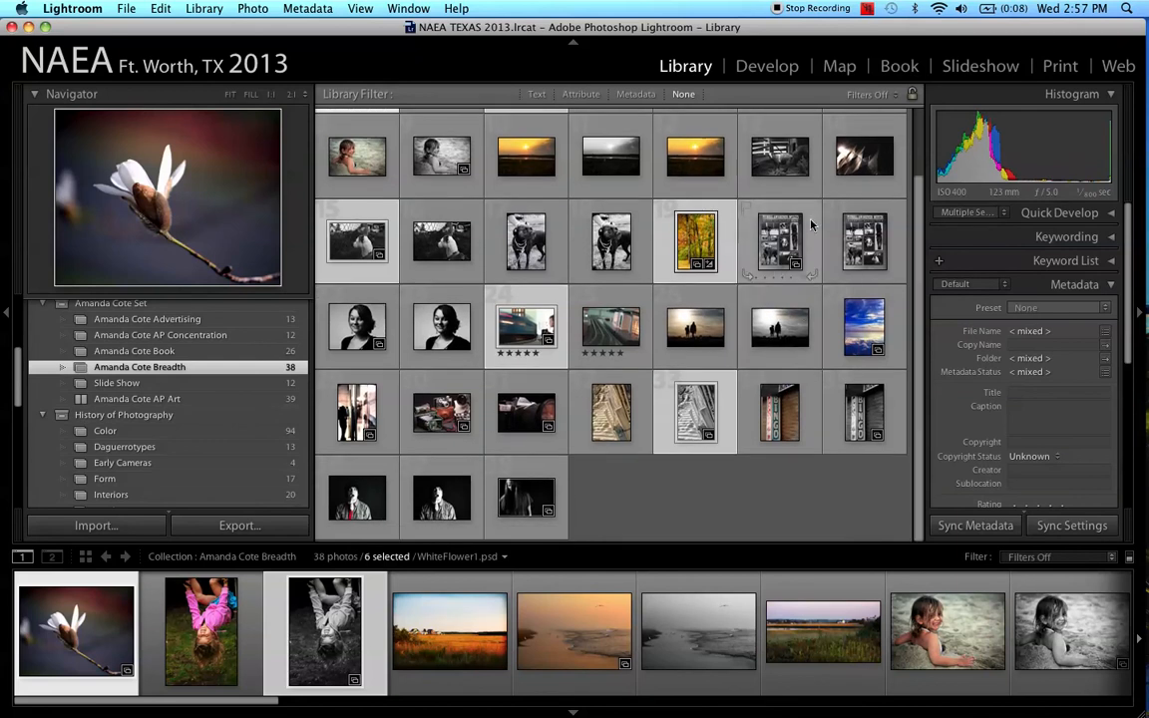
click(864, 242)
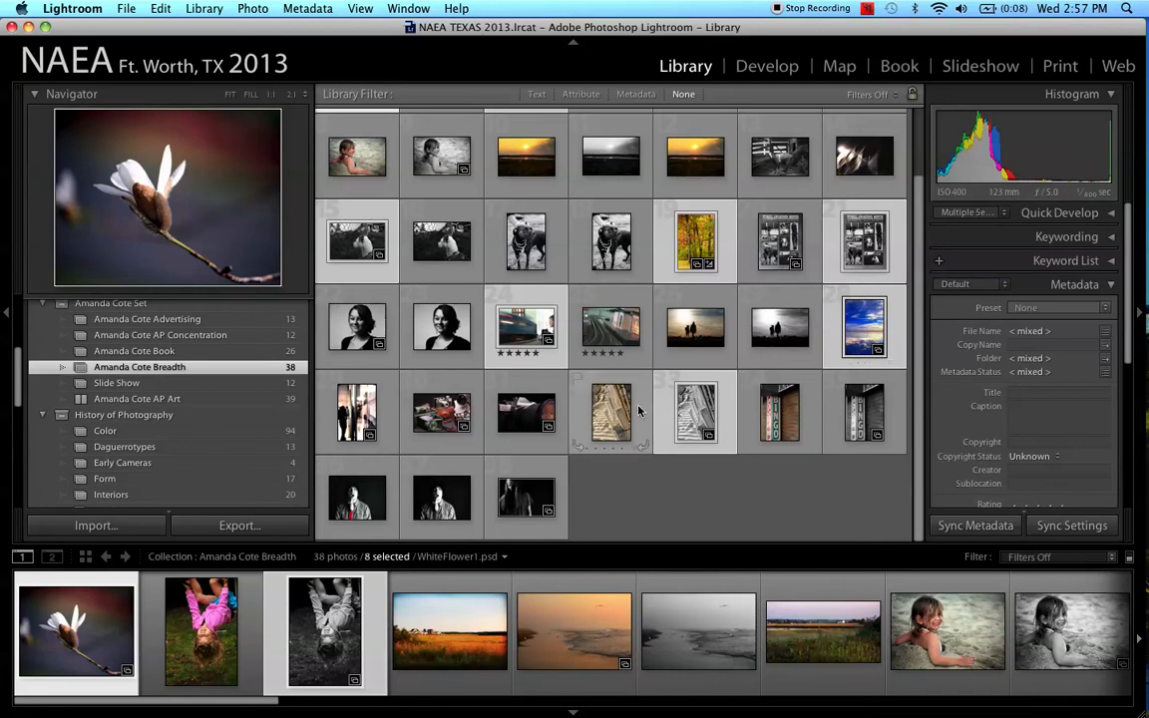
click(525, 411)
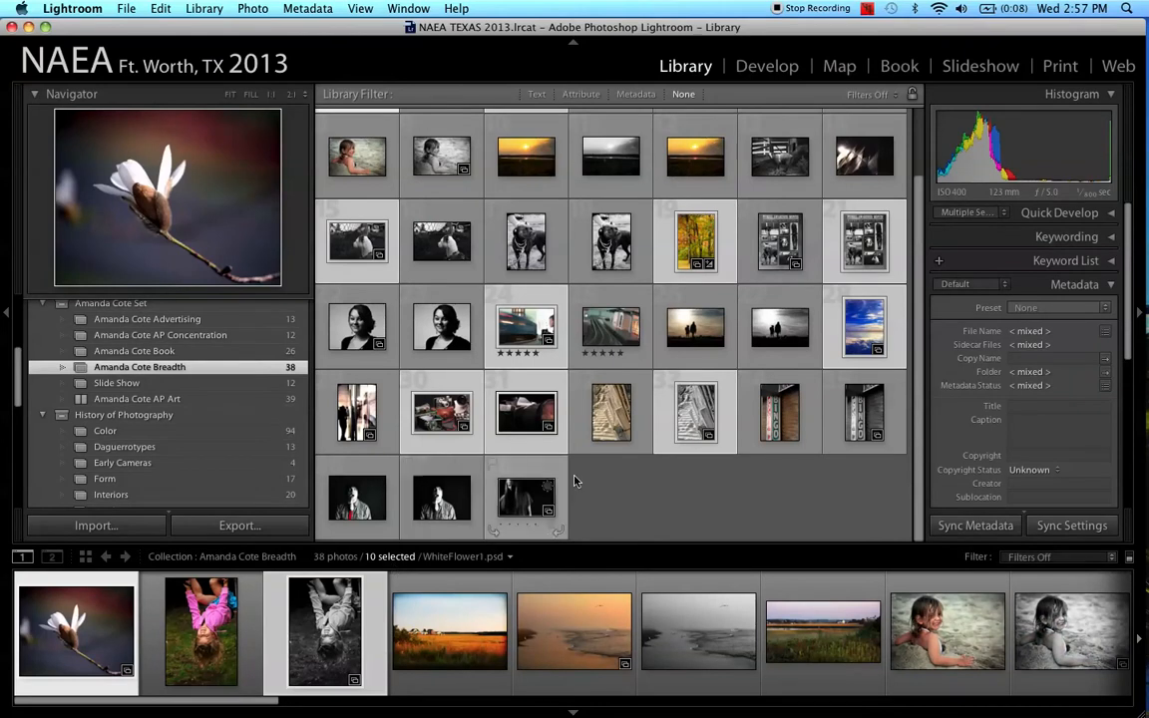
mouse_move(896, 381)
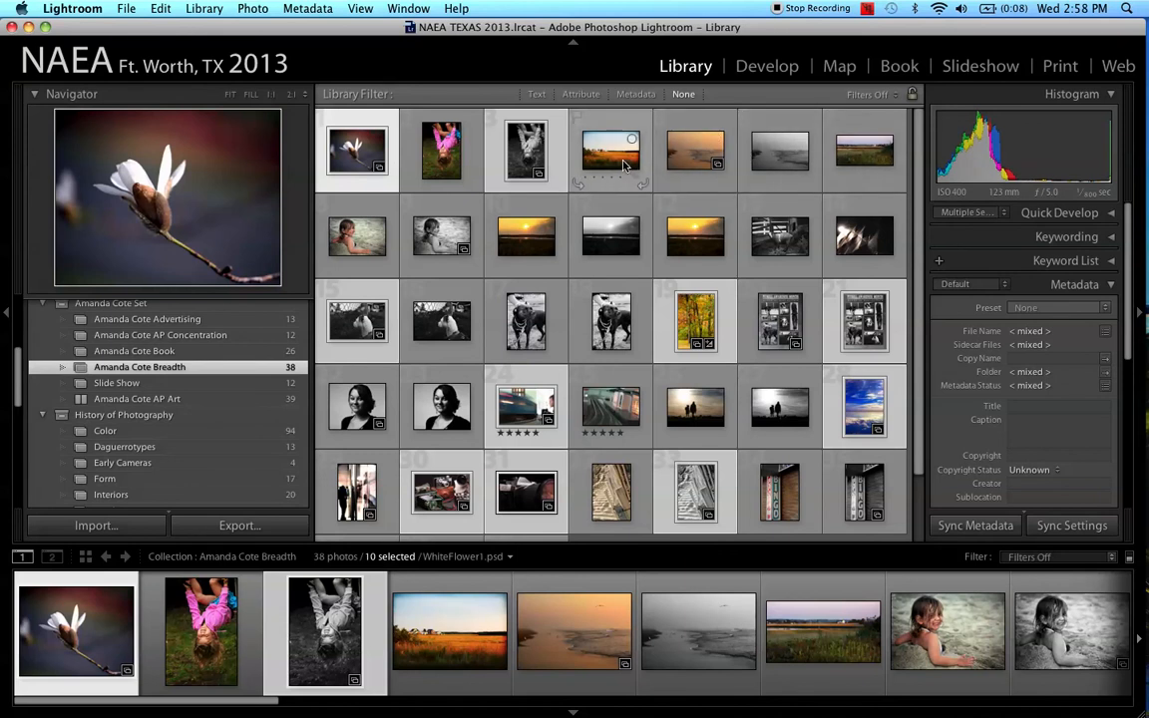
click(611, 151)
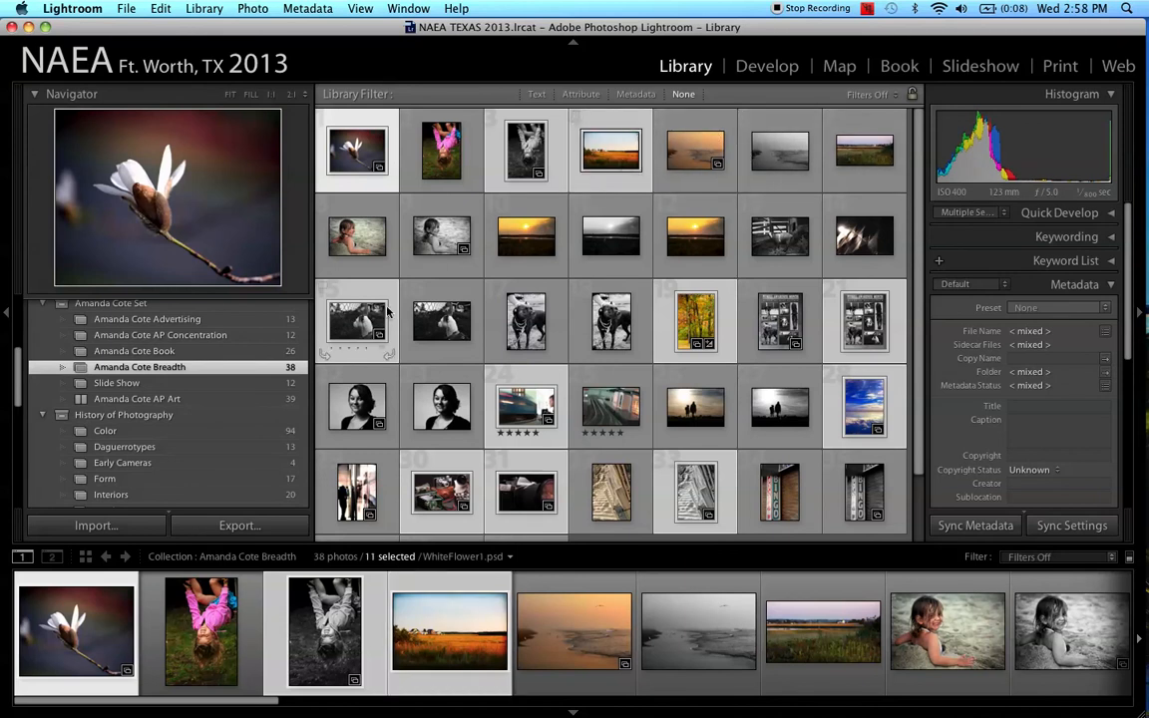
click(441, 237)
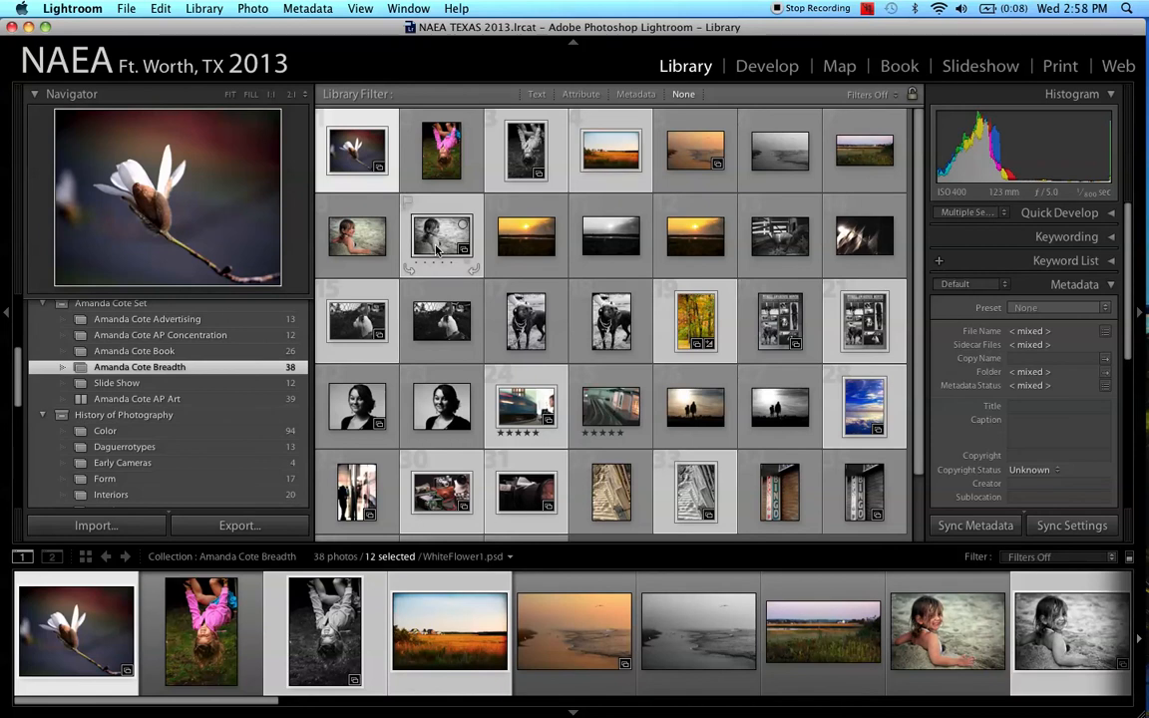
mouse_move(441, 236)
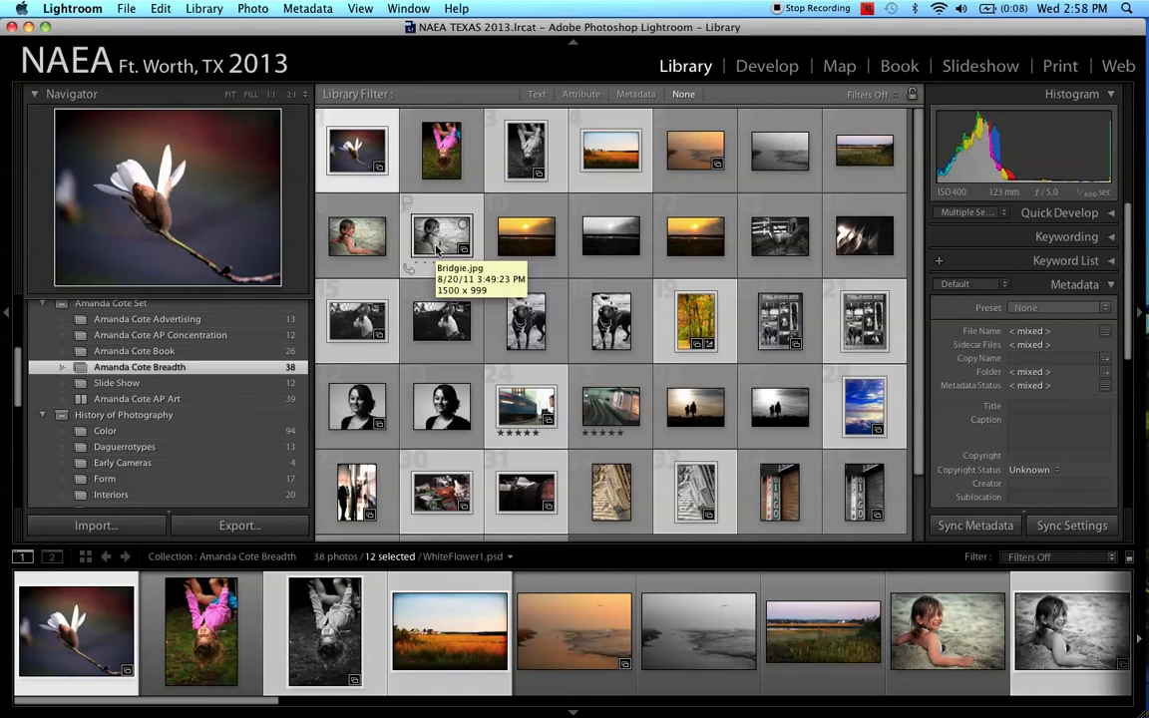
mouse_move(357, 319)
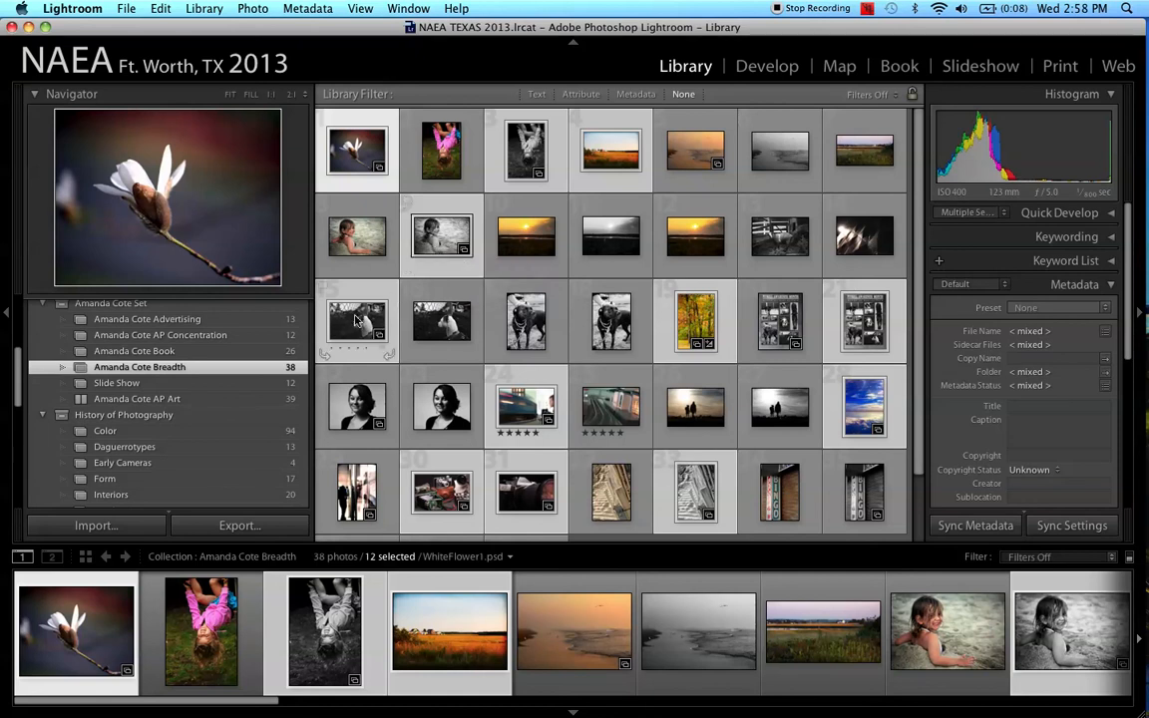